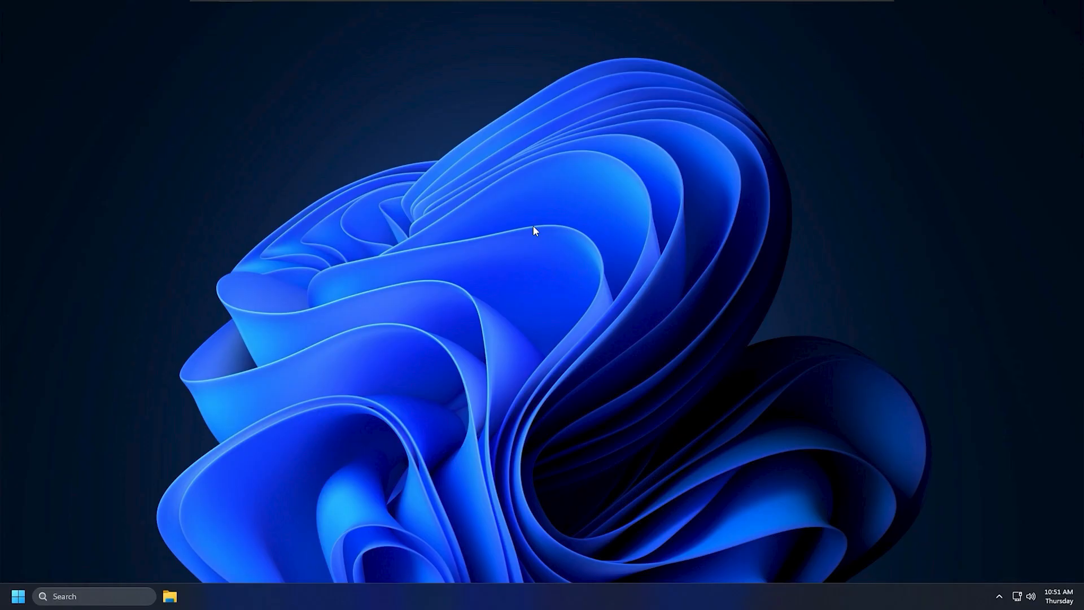
- Restart the PC into advanced startup from Settings' Recovery page
key(Win+I)
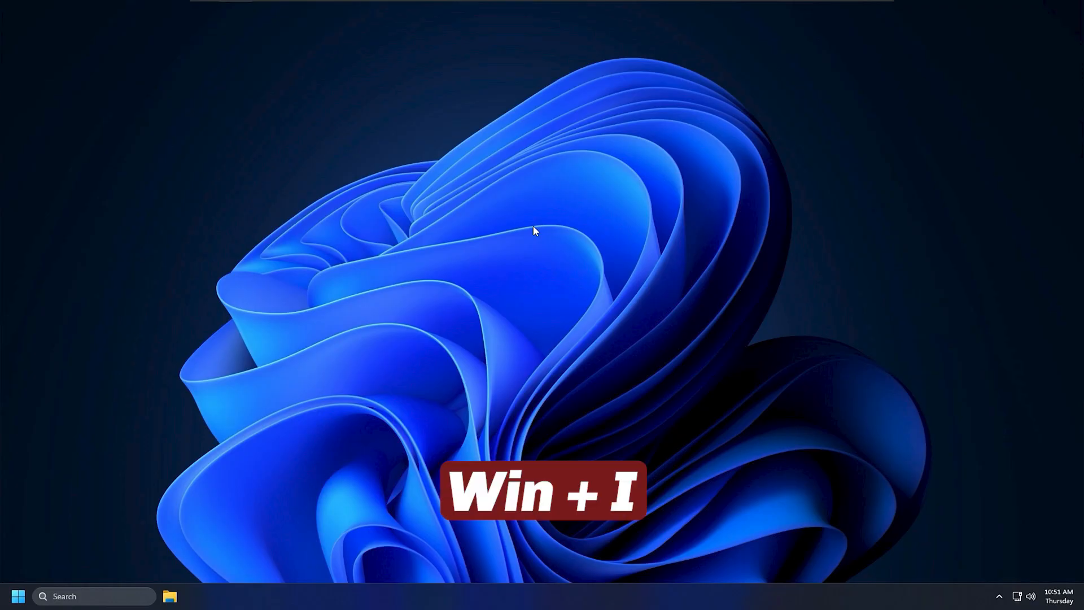
key(Win+I)
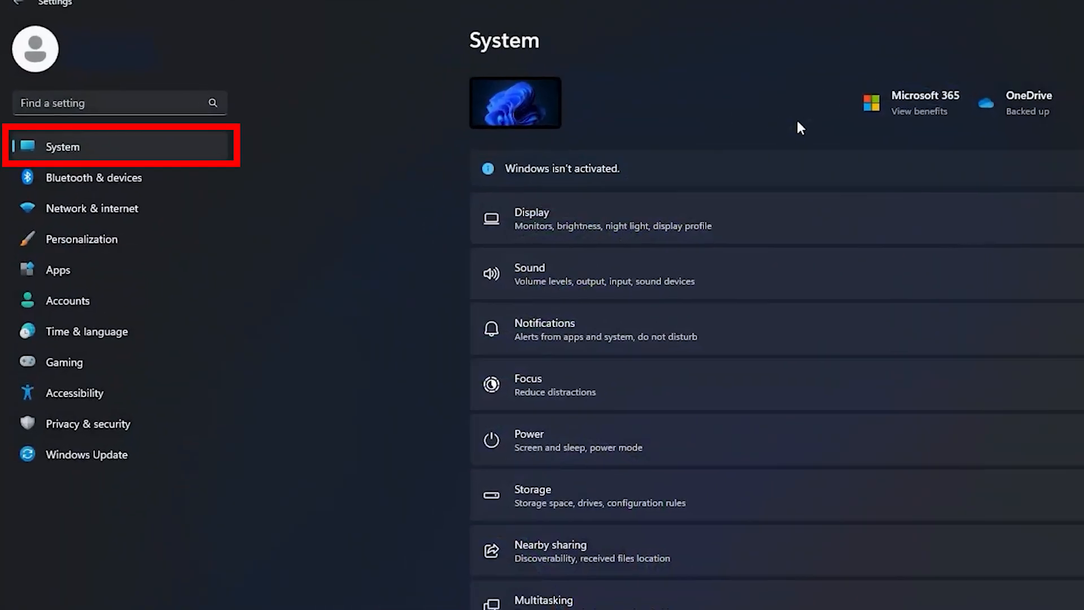
scroll(down, 3)
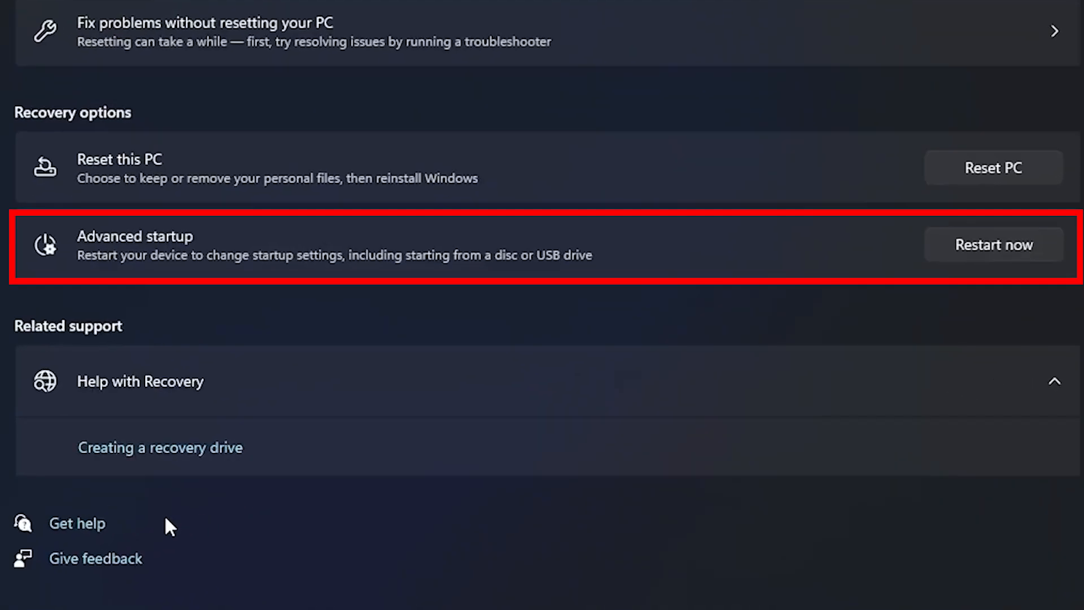
click(993, 243)
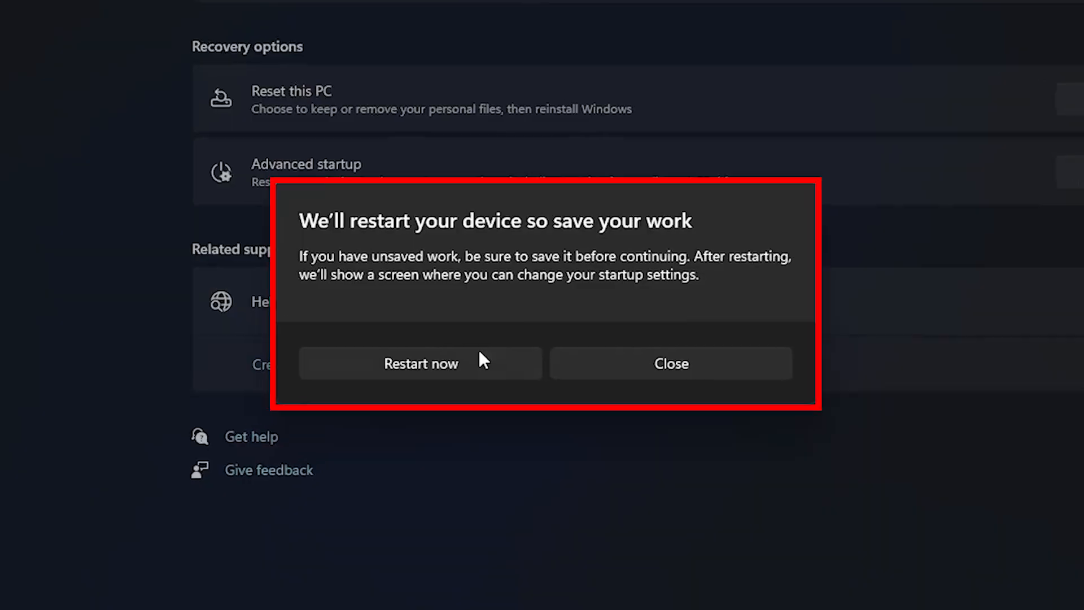
click(420, 363)
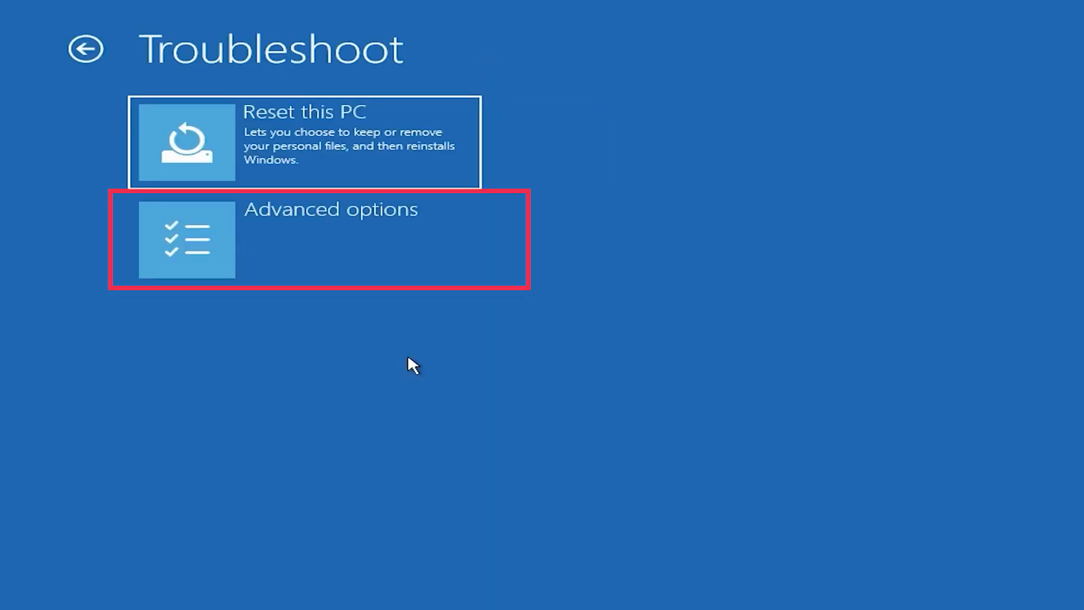
- Restart from Advanced options > Startup Settings to boot into Safe Mode
click(317, 240)
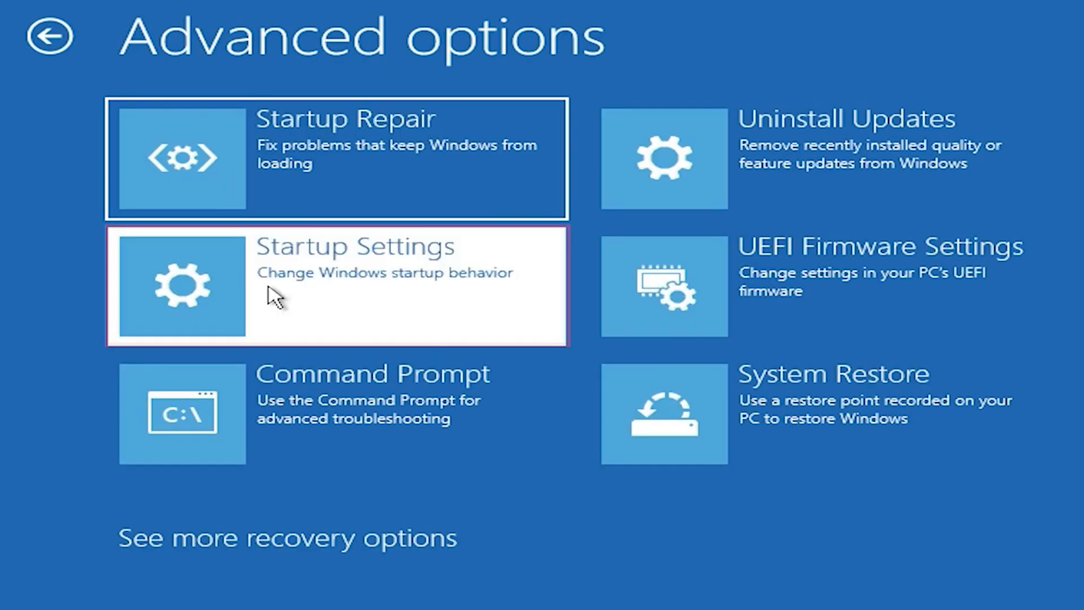
click(339, 286)
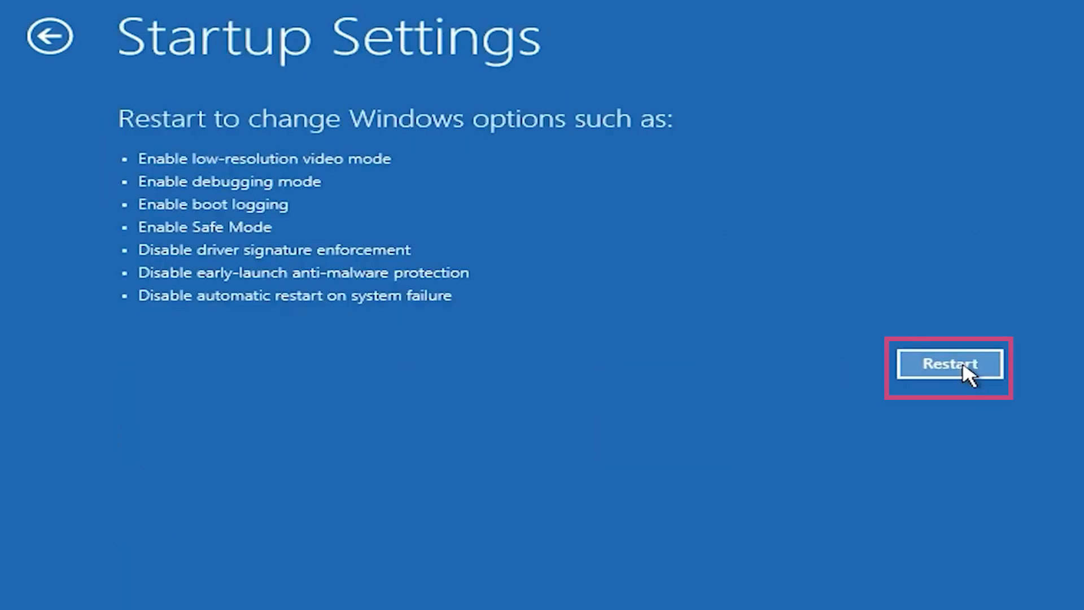
click(948, 363)
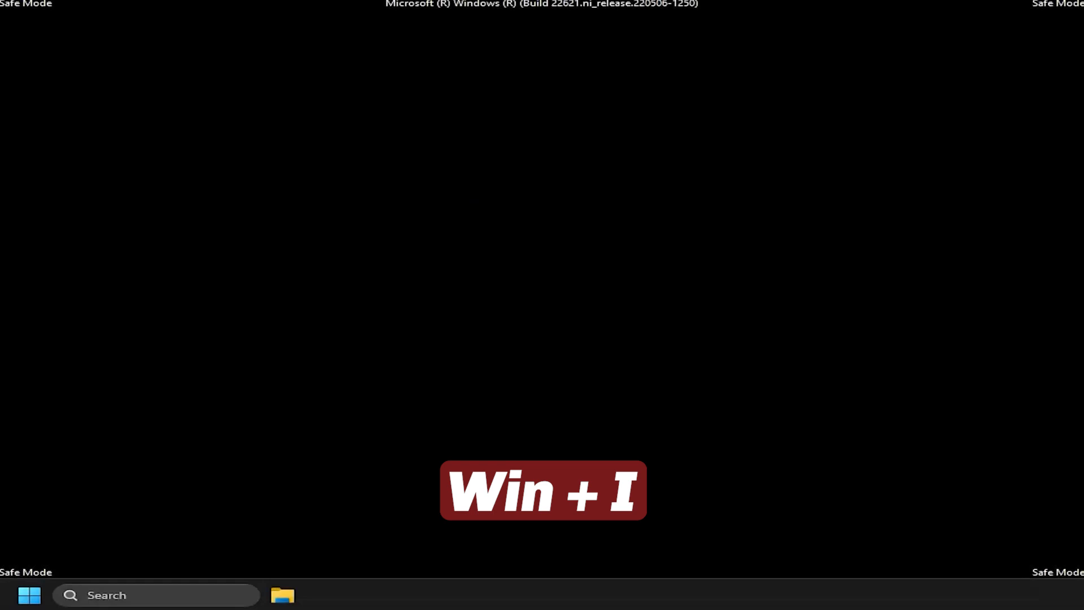
- View the Display settings for monitors 1 and 2 in Safe Mode
key(Win+i)
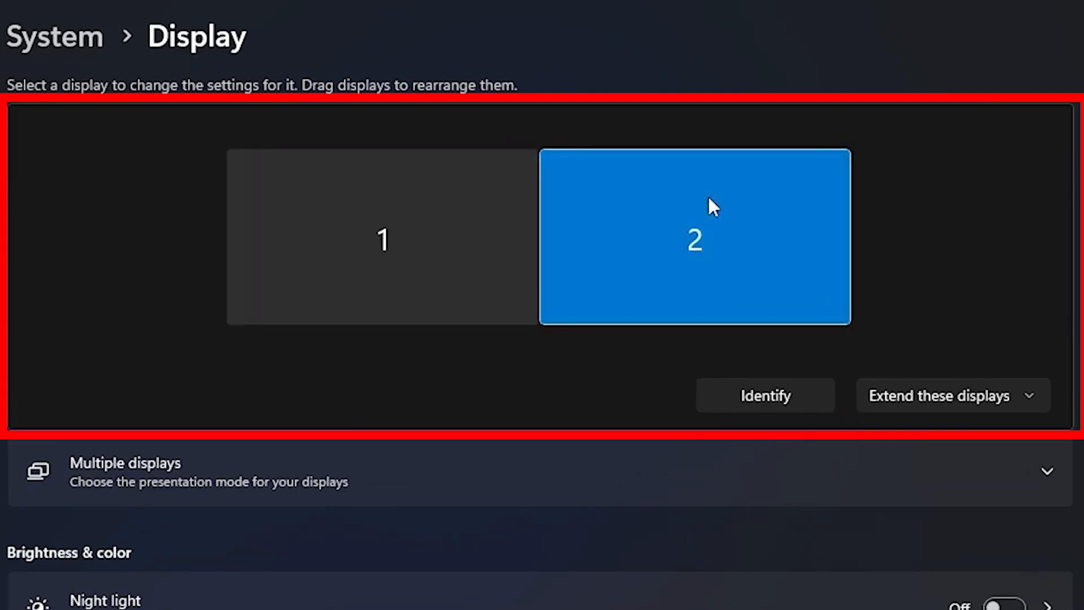
scroll(down, 3)
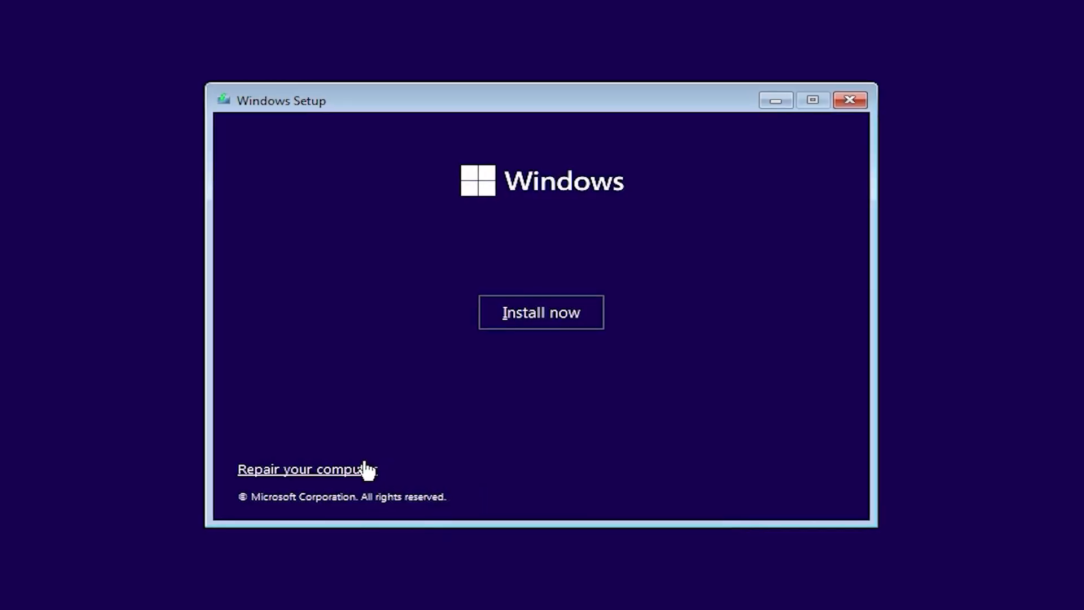
- Choose Repair your computer in Windows Setup
click(306, 468)
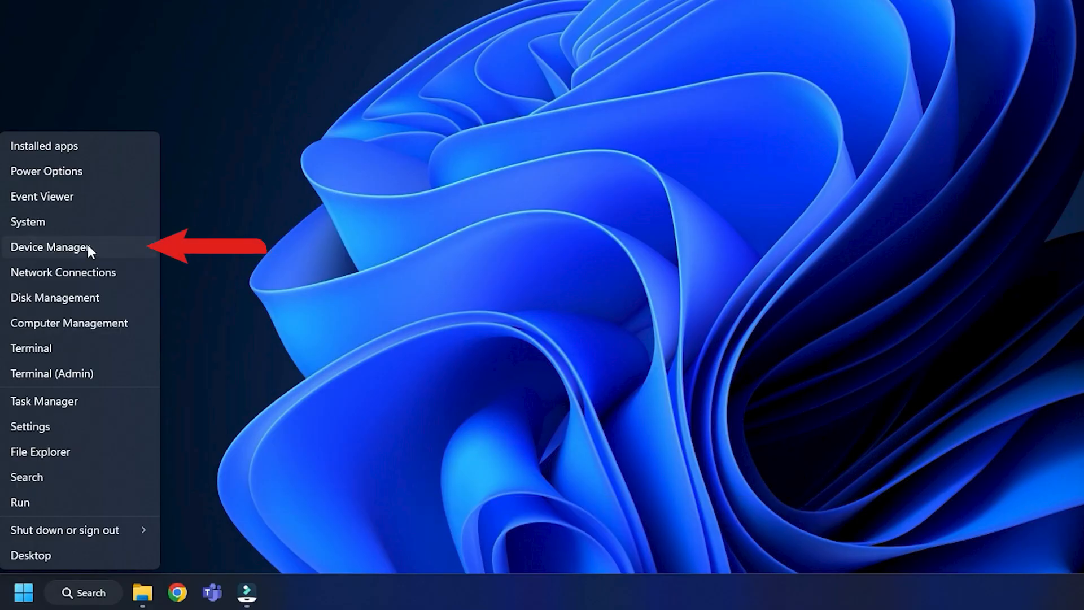
- Uninstall the NVIDIA GeForce RTX 3070 display adapter in Device Manager
click(50, 246)
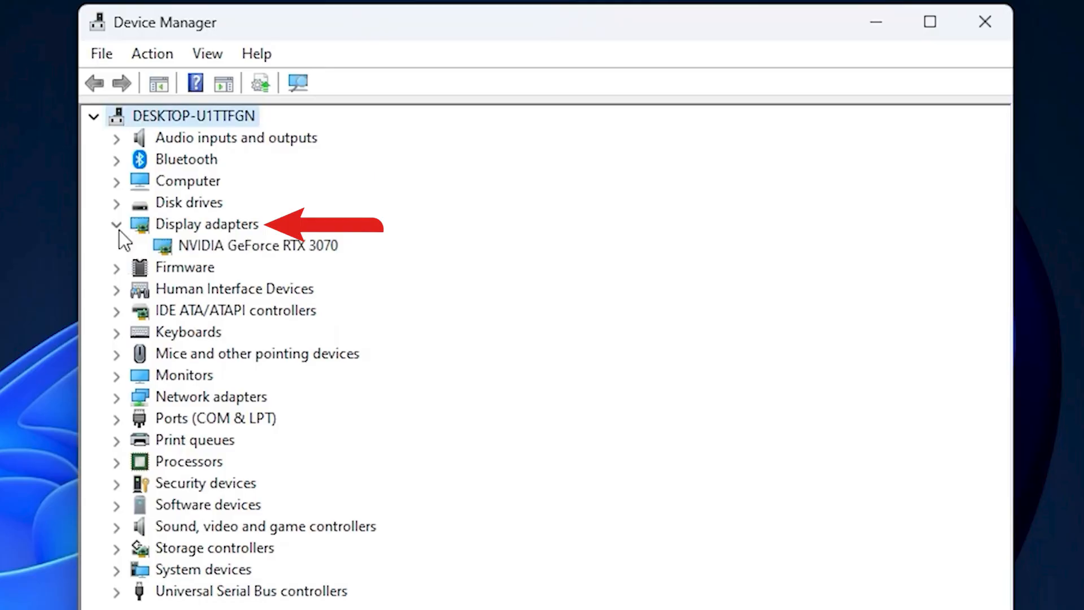
right_click(346, 199)
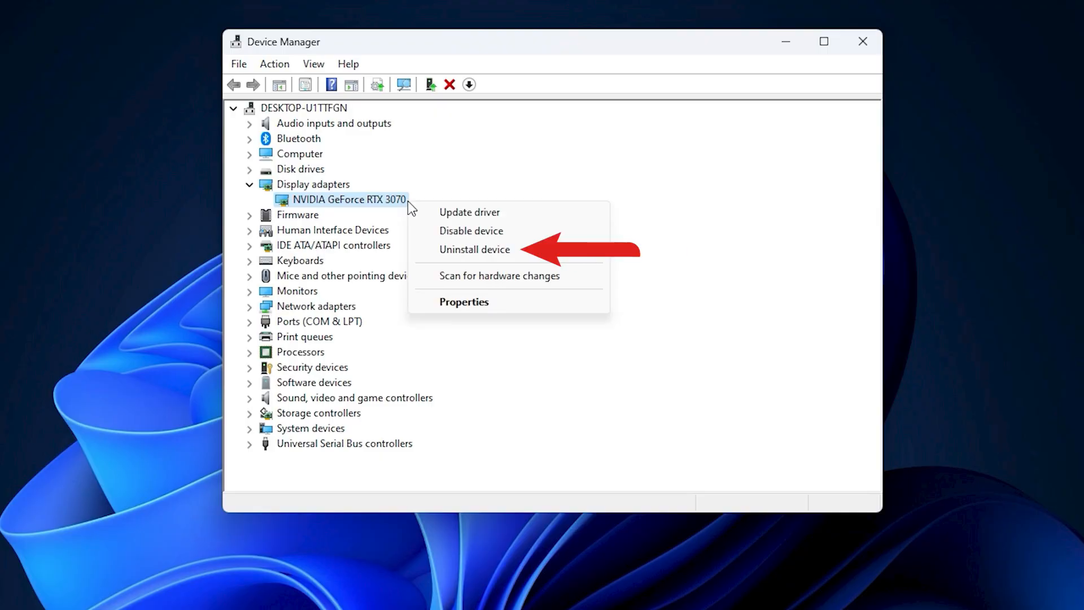
click(474, 249)
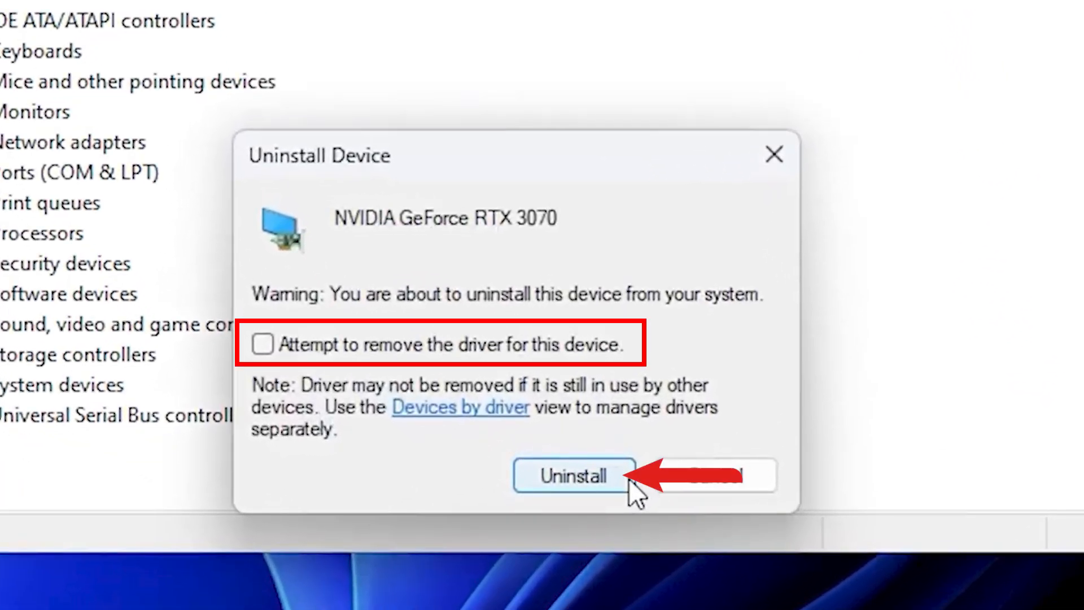
click(572, 475)
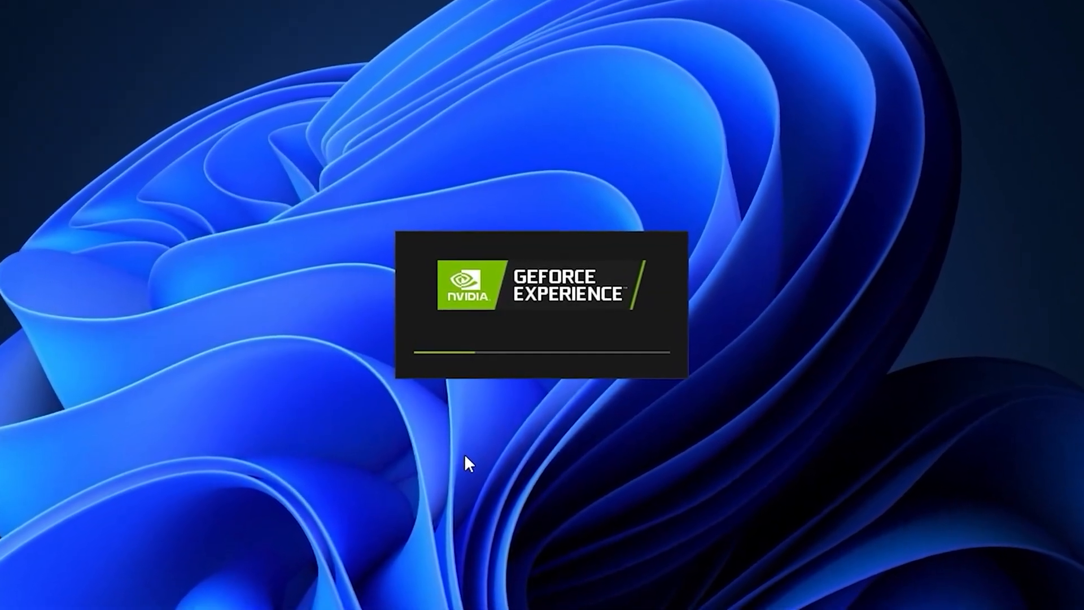